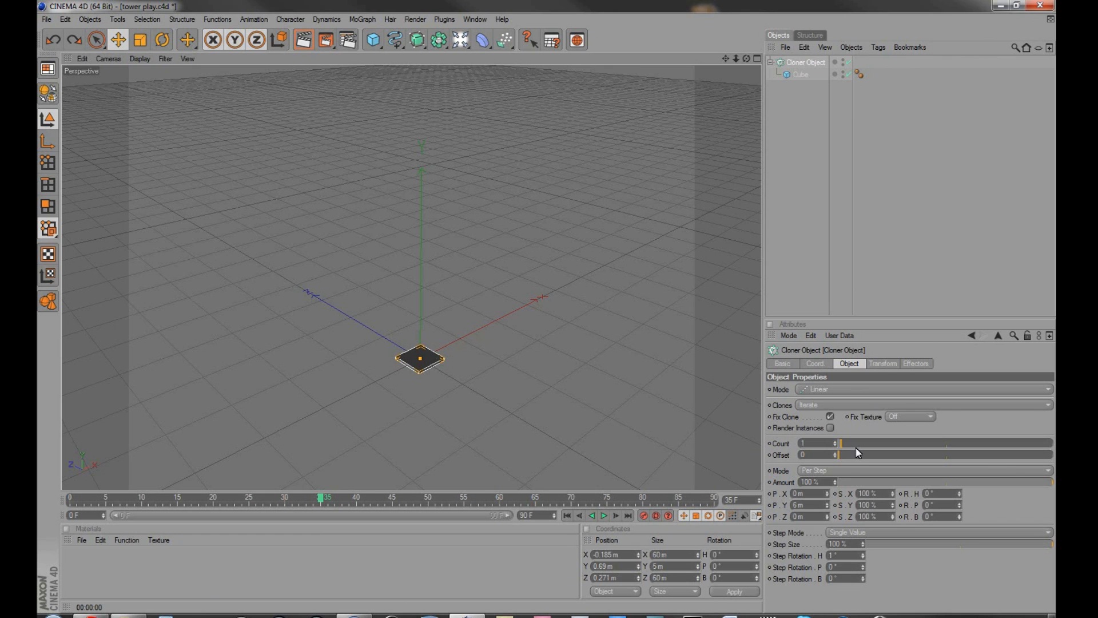
# - Raise the Cloner's Count from 1 to about 15 to stack the slab into a short column
pyautogui.moveTo(839, 442); pyautogui.dragTo(872, 442)
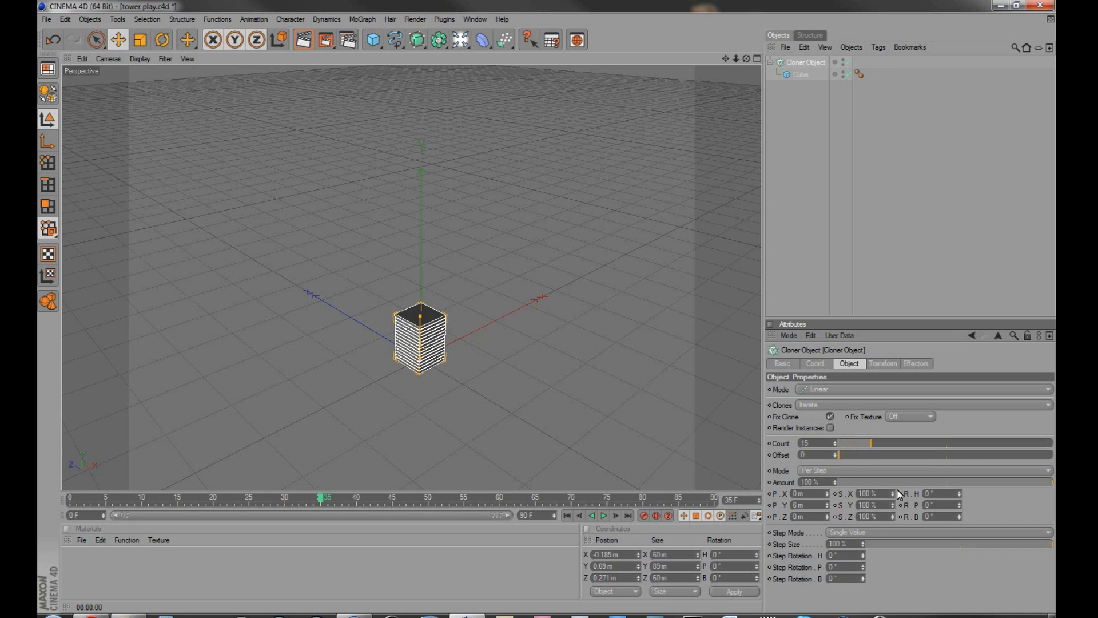
pyautogui.moveTo(870, 443); pyautogui.dragTo(938, 443)
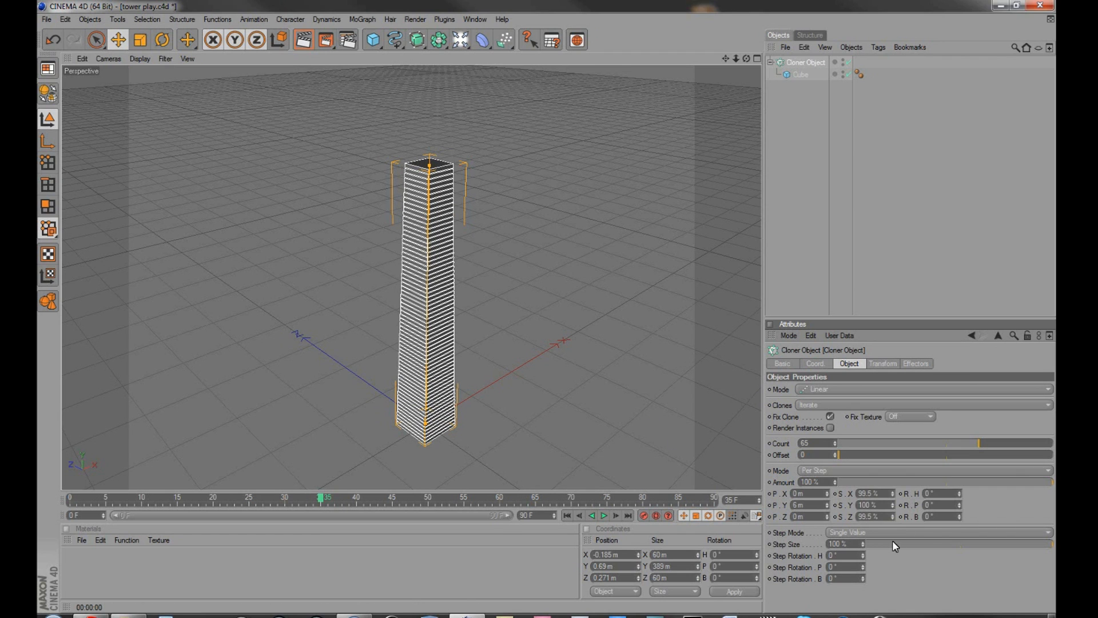
# - Start a Step Rotation H value so each slab rotates slightly relative to the one below
pyautogui.click(862, 556)
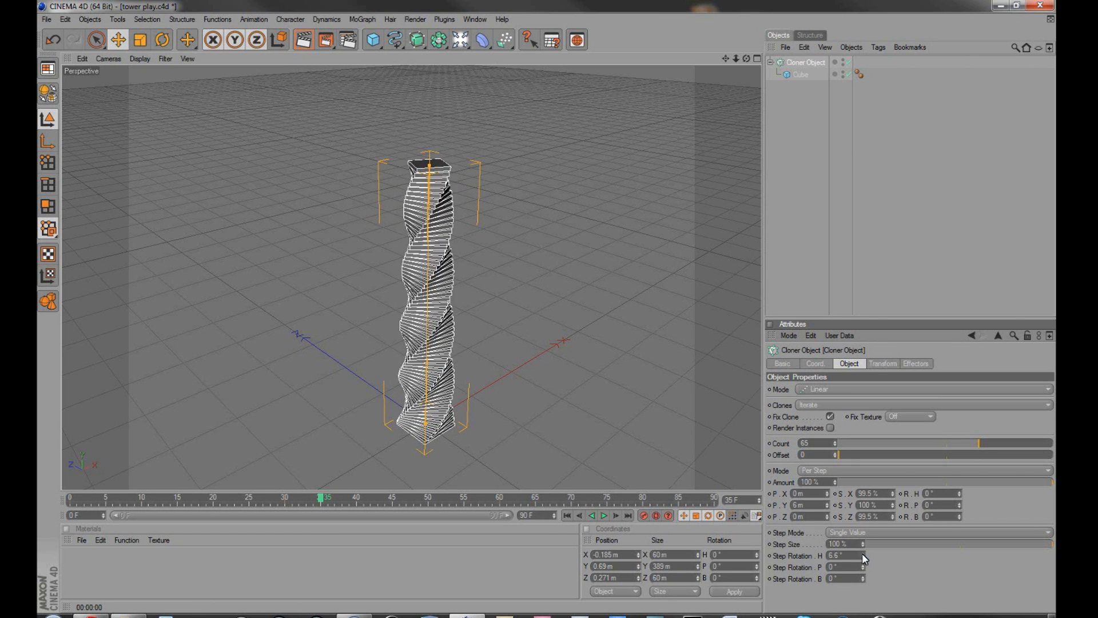
# - Try small twist angles in Step Rotation H, easing it then setting it to 10°
pyautogui.moveTo(840, 556); pyautogui.dragTo(861, 556)
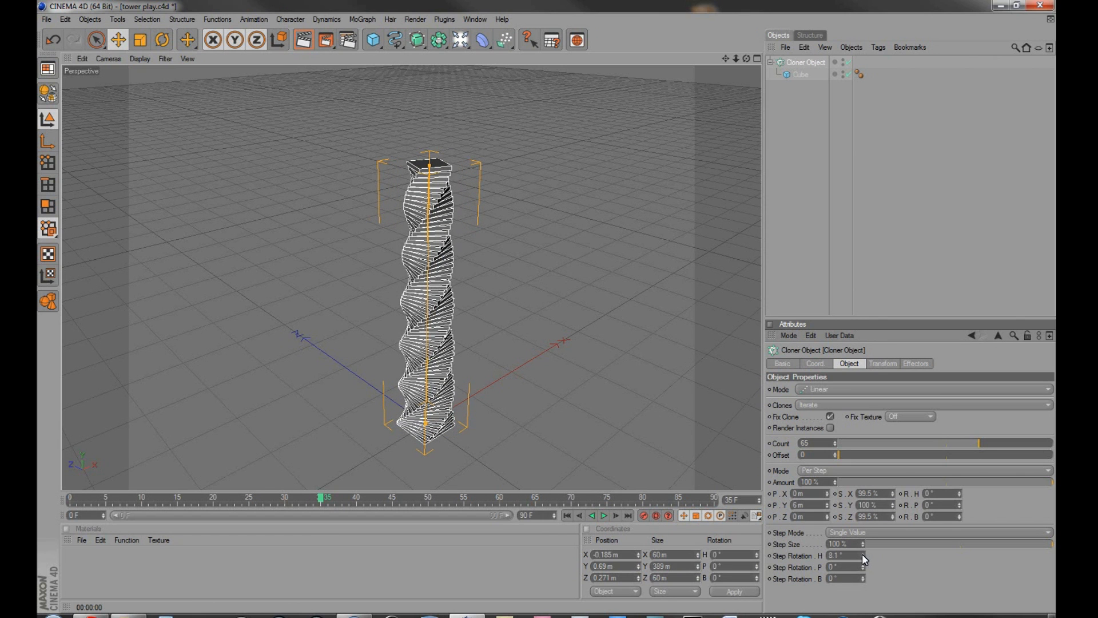
pyautogui.moveTo(863, 556); pyautogui.dragTo(858, 556)
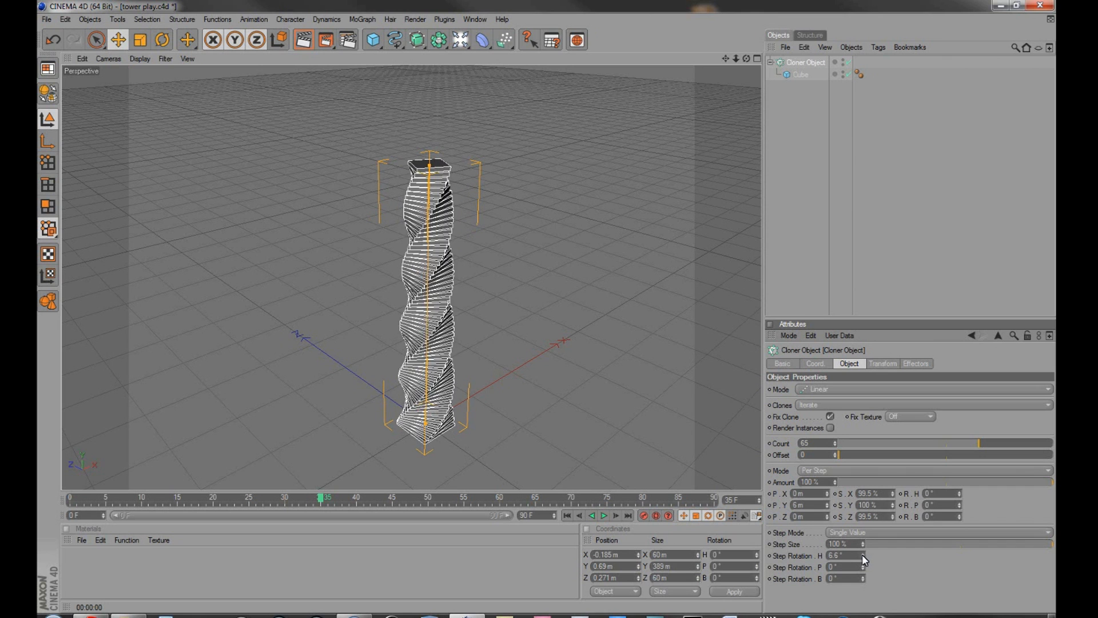
pyautogui.moveTo(845, 556); pyautogui.dragTo(846, 560)
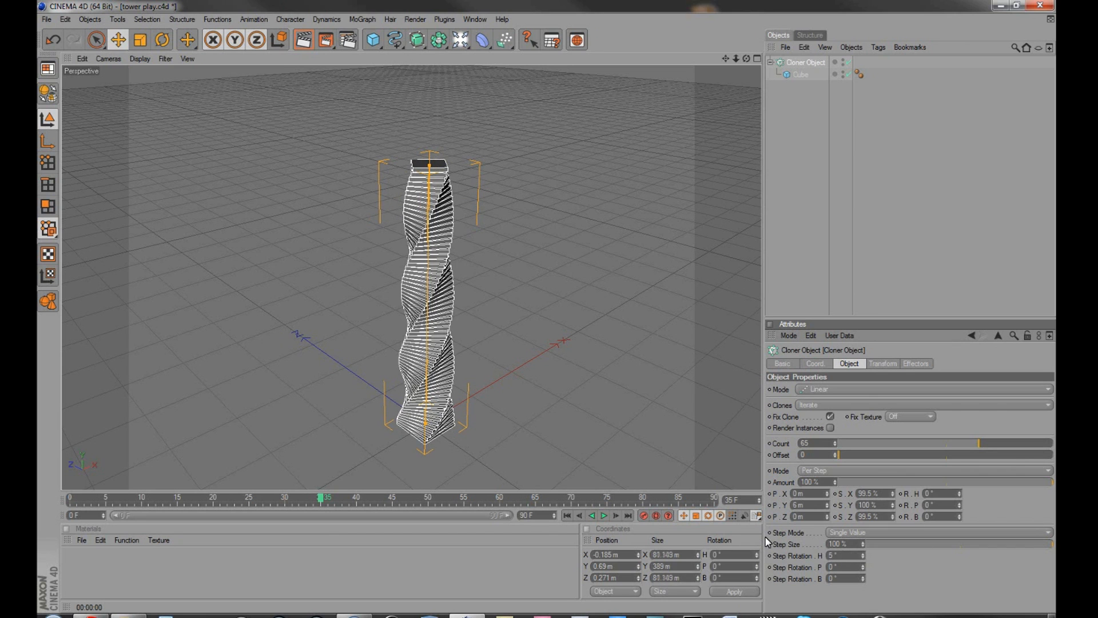
pyautogui.write('10')
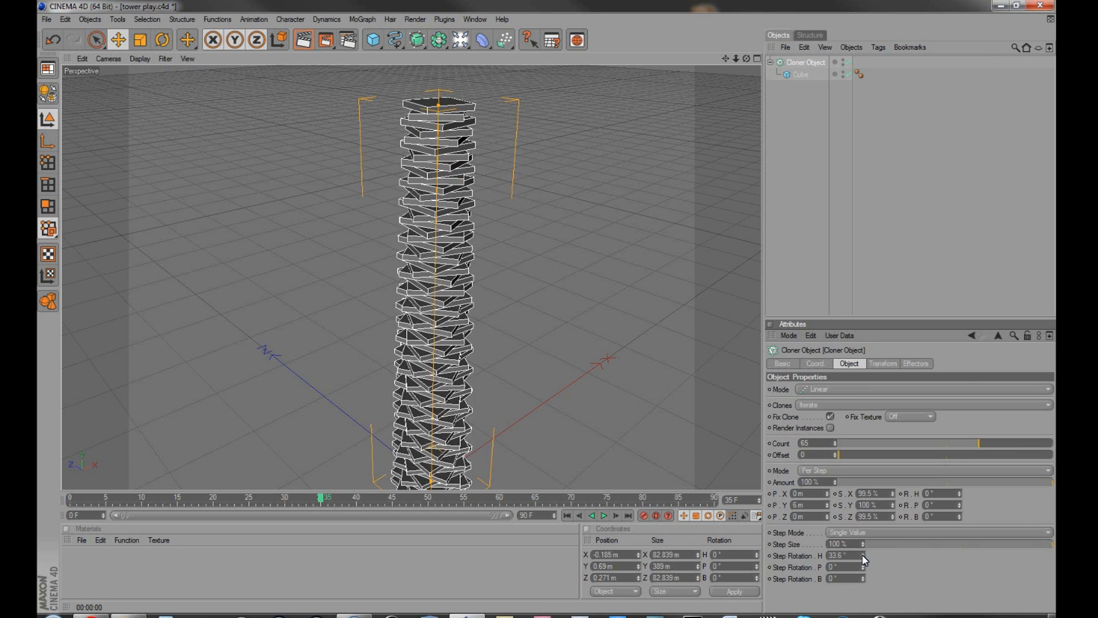
# - Experiment with stronger and smoother Step Rotation H angles before settling on a final twist
pyautogui.moveTo(865, 556); pyautogui.dragTo(869, 551)
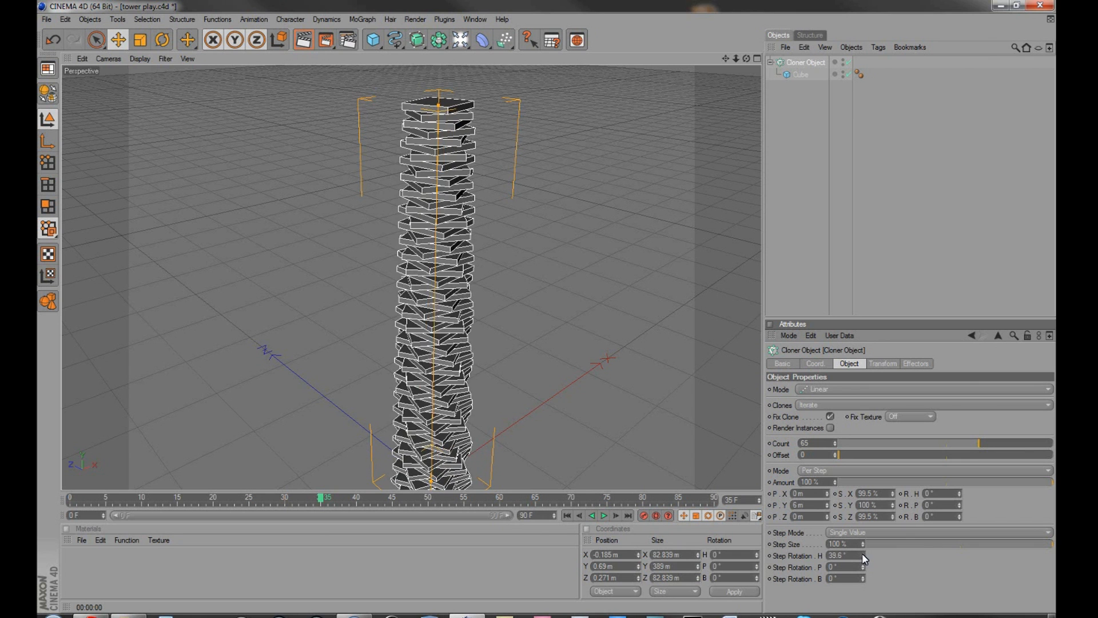
pyautogui.moveTo(861, 556); pyautogui.dragTo(866, 556)
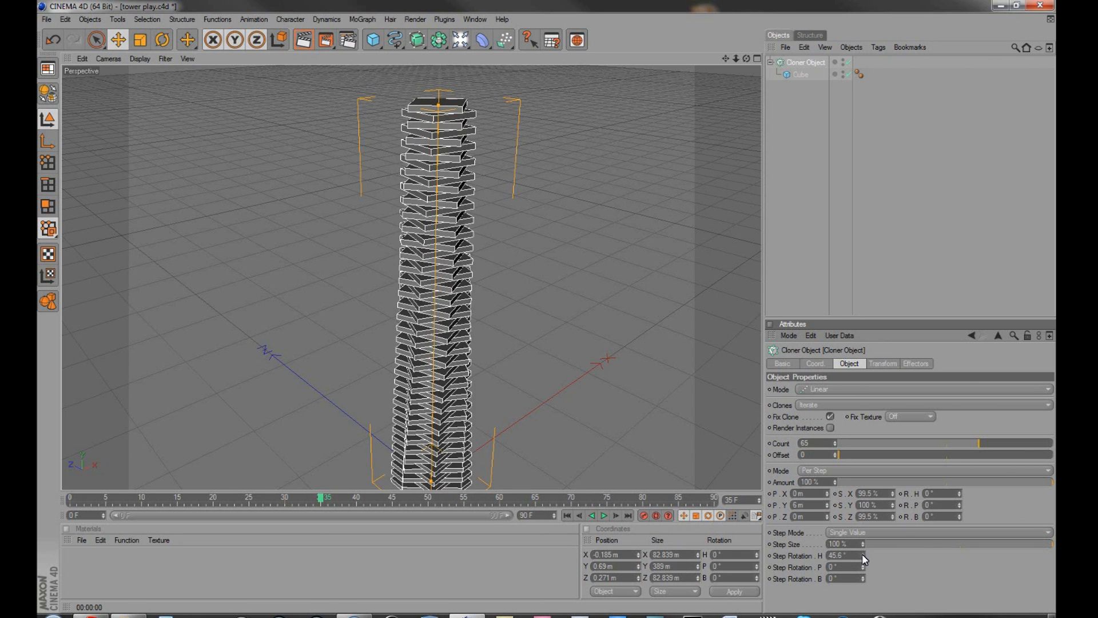
pyautogui.moveTo(847, 558); pyautogui.dragTo(865, 559)
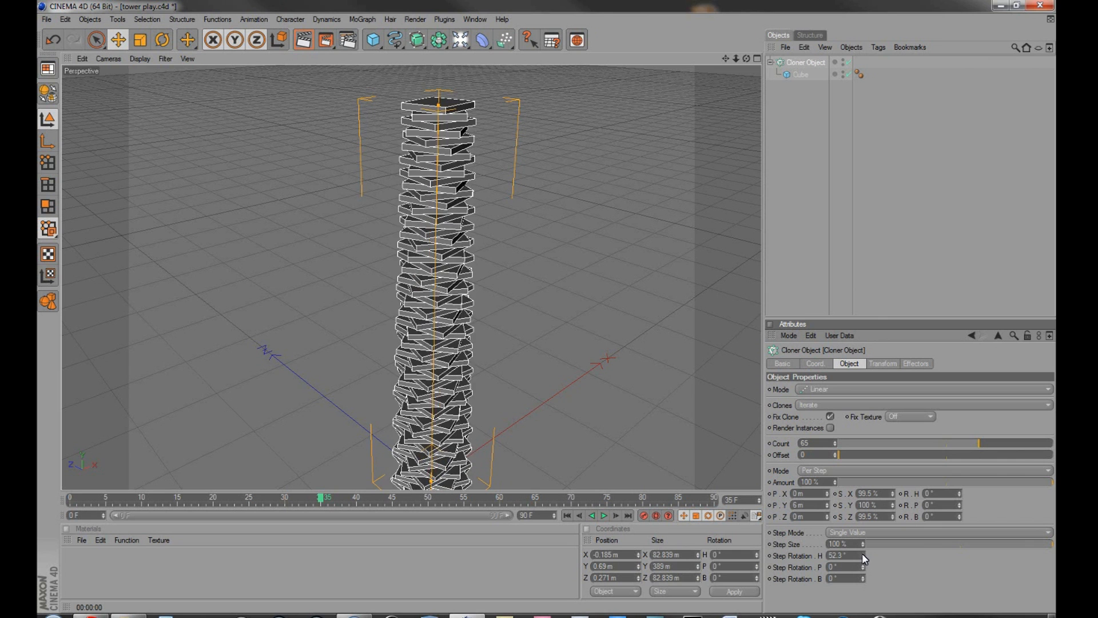
pyautogui.moveTo(861, 556); pyautogui.dragTo(861, 554)
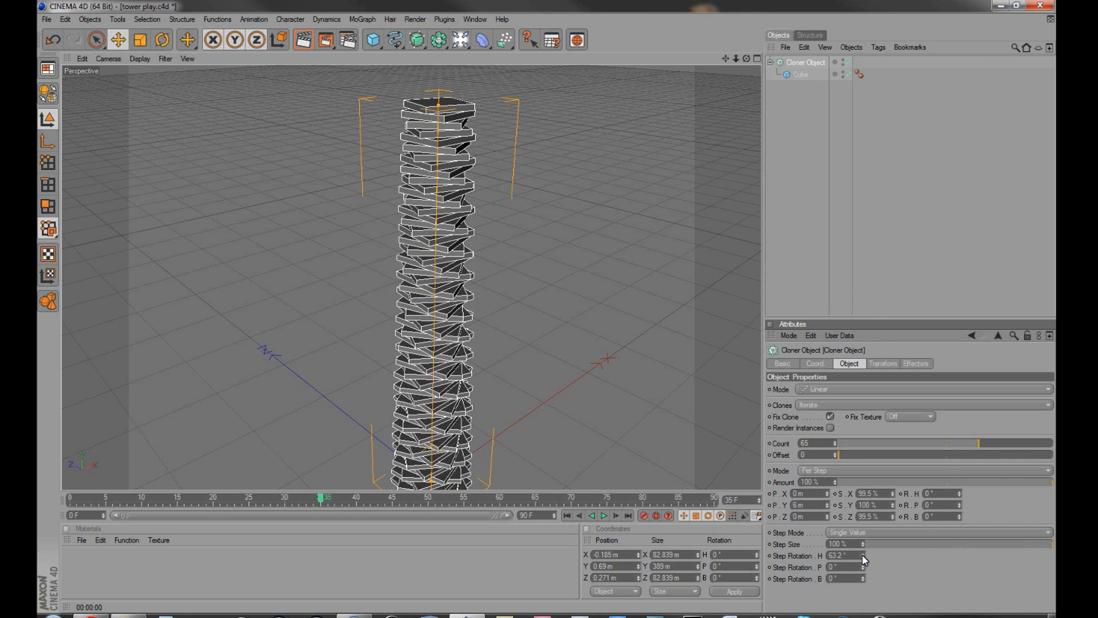
pyautogui.moveTo(863, 556); pyautogui.dragTo(875, 556)
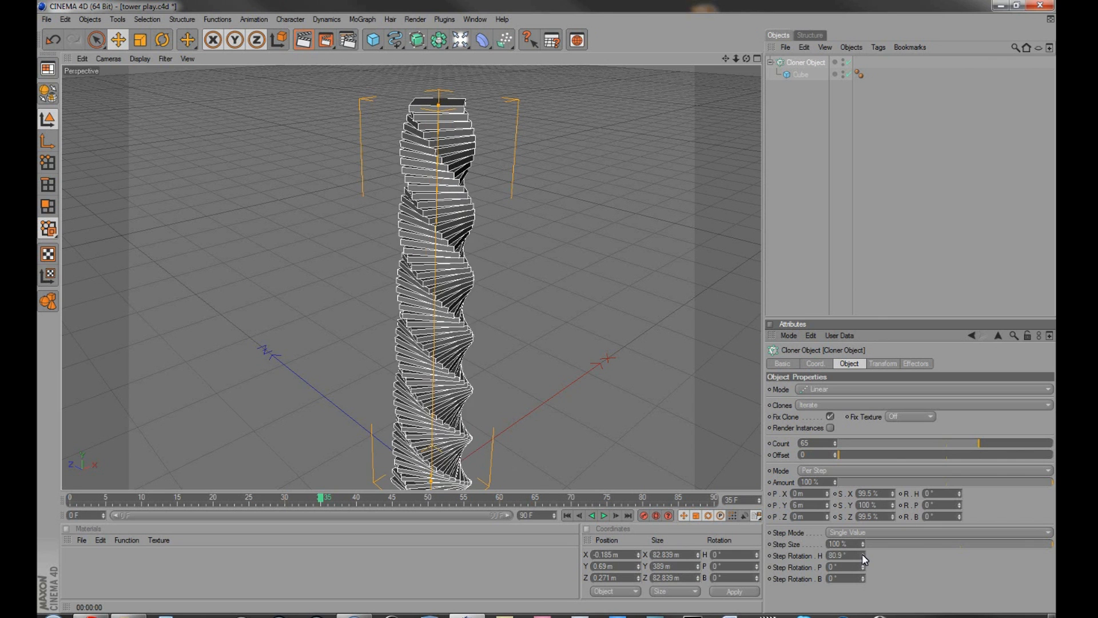
pyautogui.moveTo(841, 556); pyautogui.dragTo(865, 556)
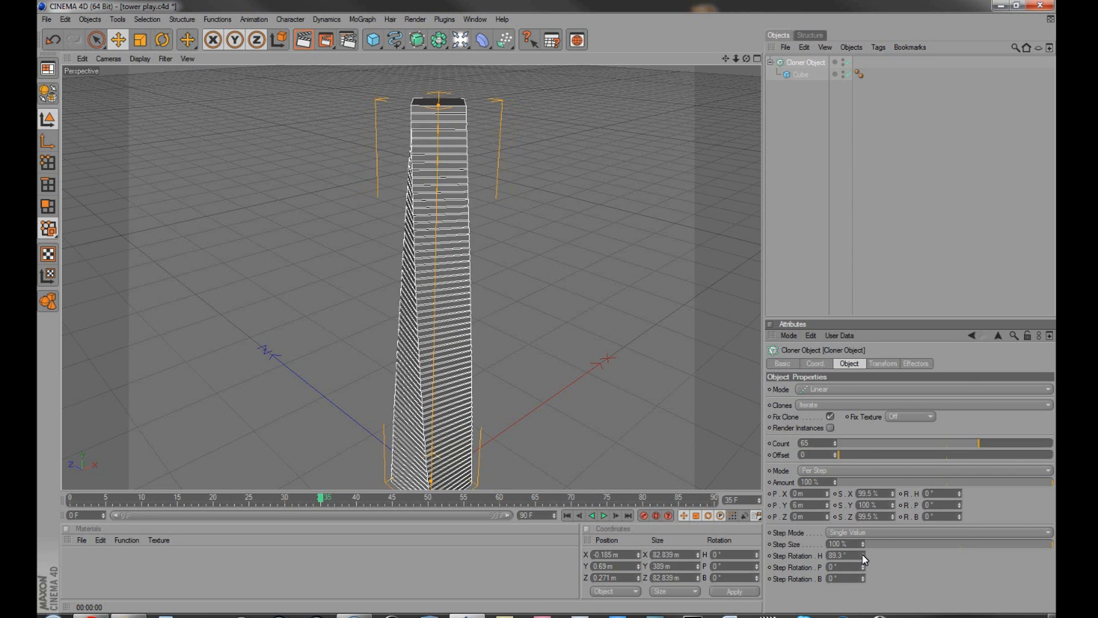
pyautogui.moveTo(863, 556); pyautogui.dragTo(868, 556)
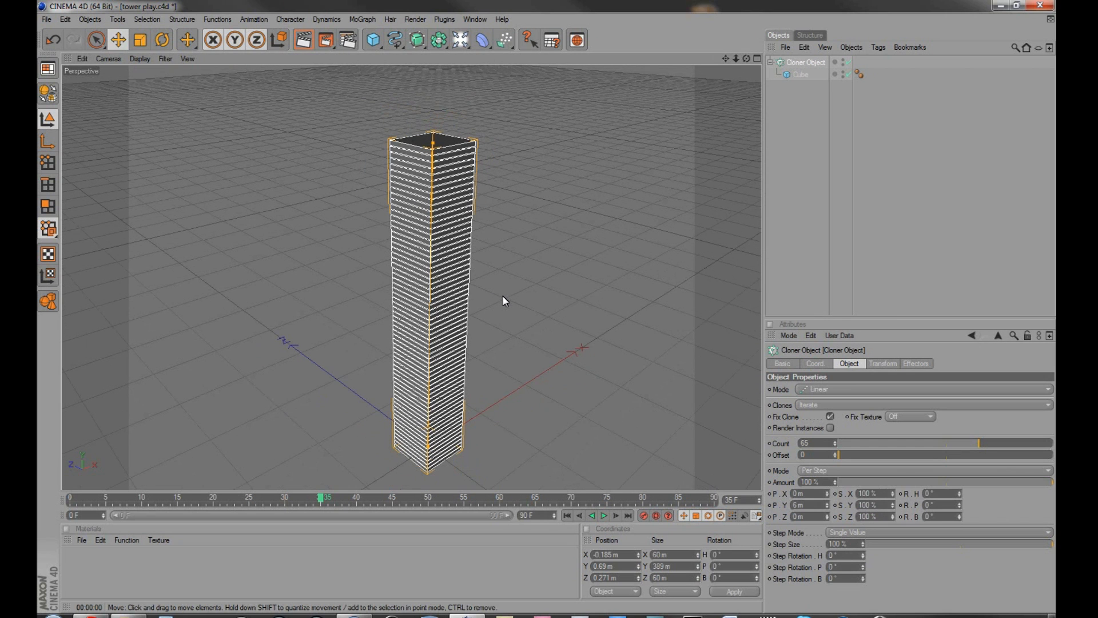
pyautogui.moveTo(852, 459)
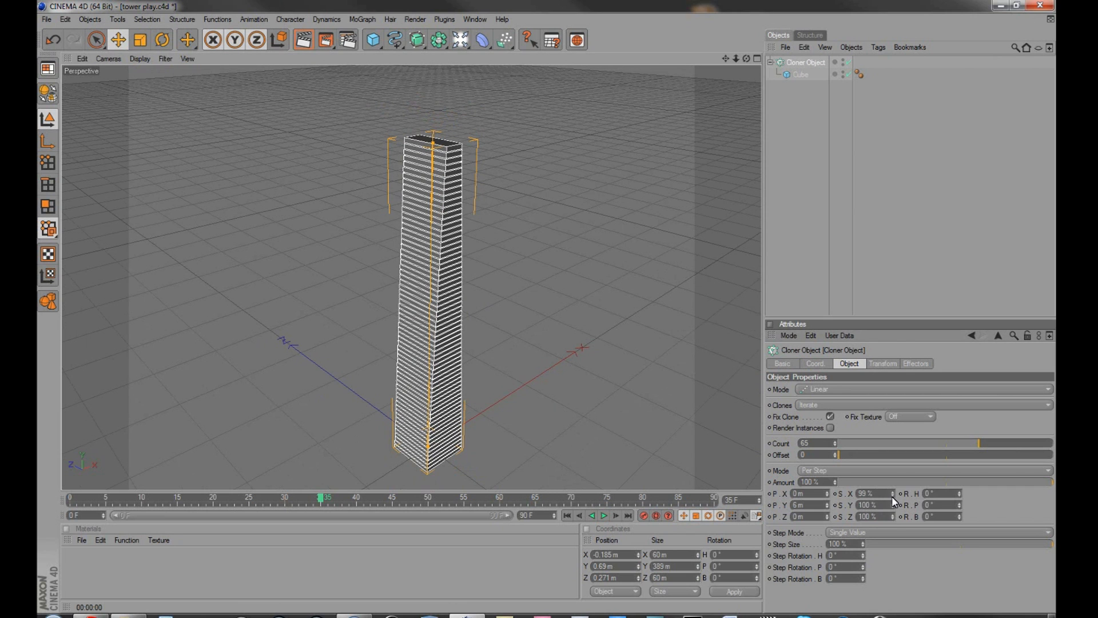
pyautogui.moveTo(867, 558)
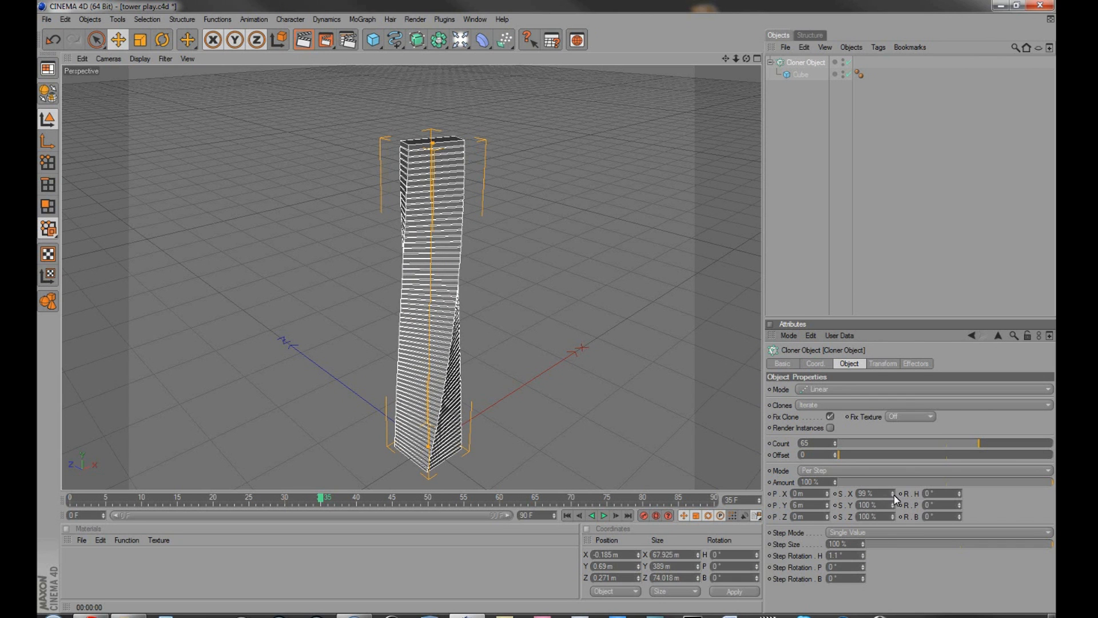
# - Drag Step Rotation H to about 1° for a gentle twist up the tapered tower
pyautogui.moveTo(866, 493); pyautogui.dragTo(886, 493)
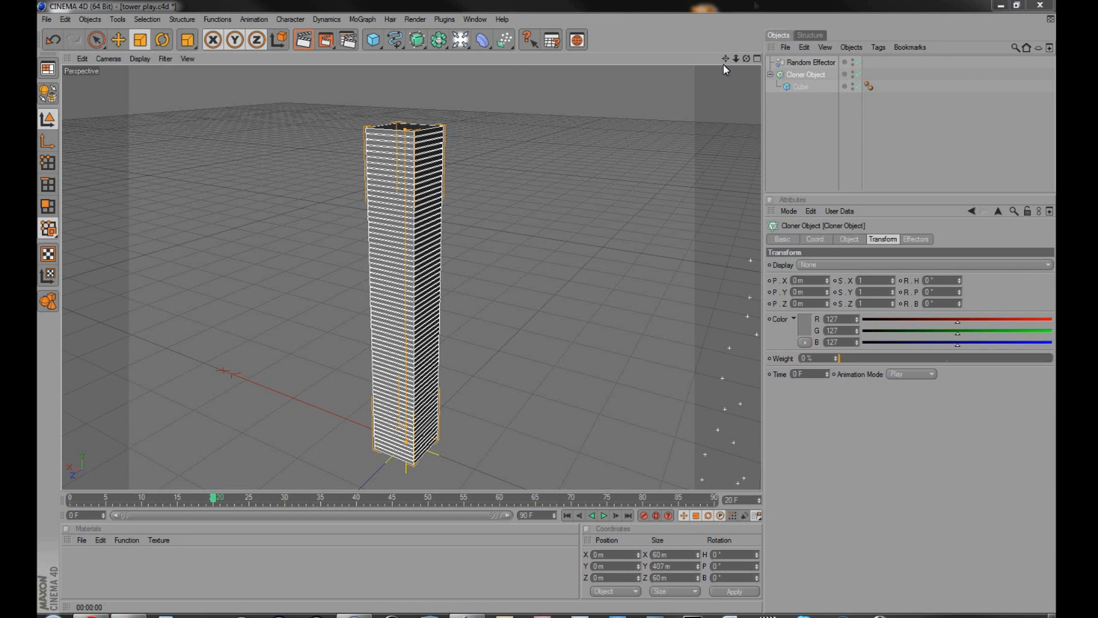
pyautogui.moveTo(762, 11)
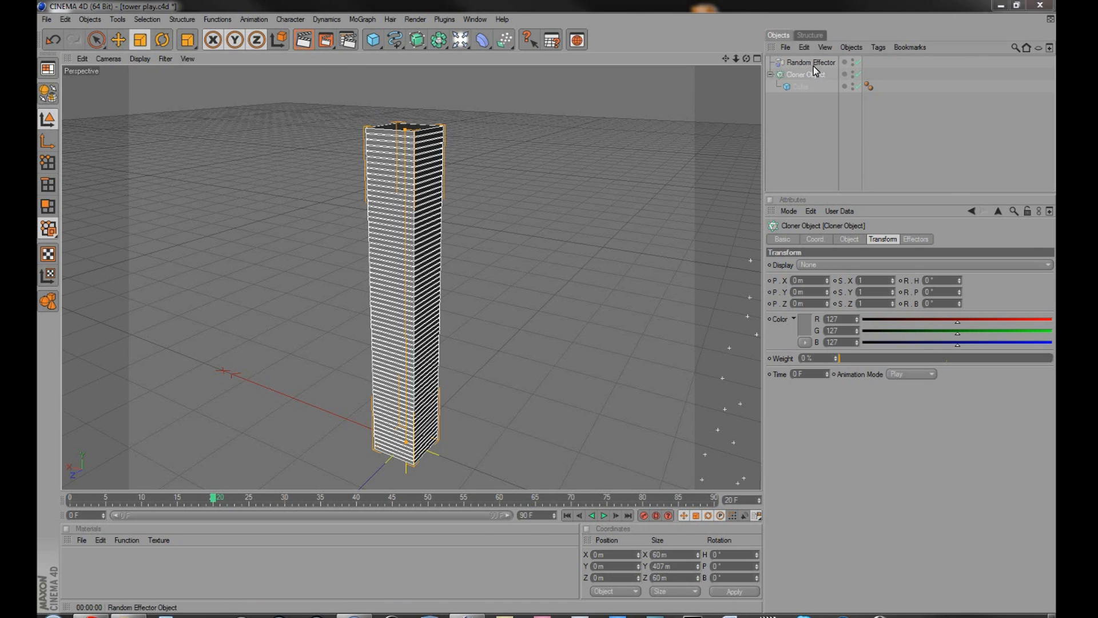
# - Set the Random Effector's Strength to 100%, briefly trying 50%, so slabs offset randomly
pyautogui.click(803, 63)
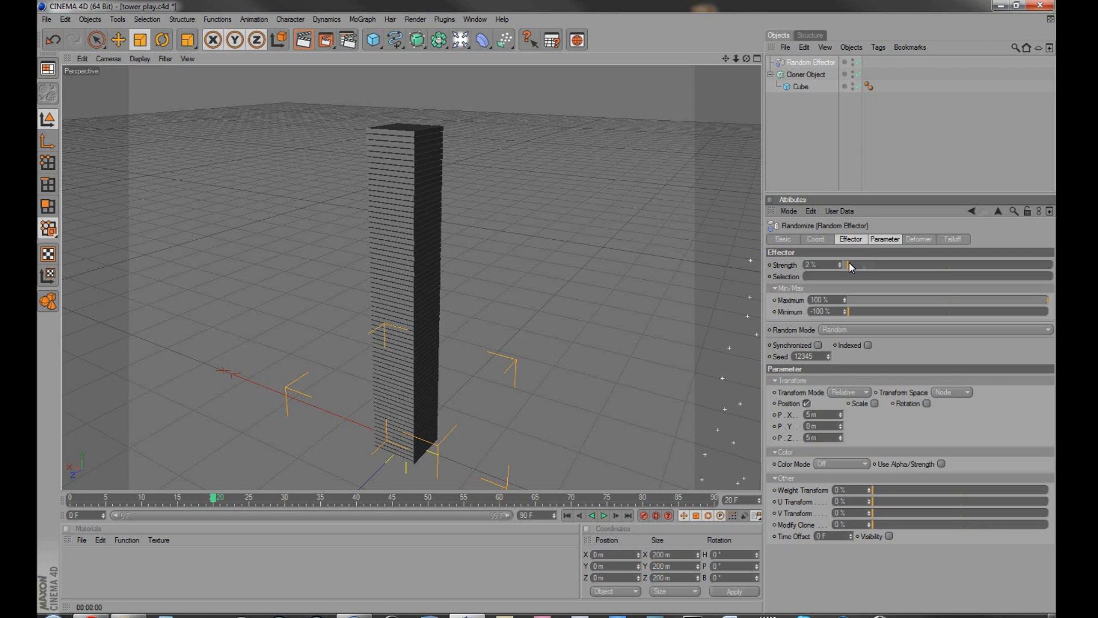
pyautogui.moveTo(848, 265); pyautogui.dragTo(1050, 264)
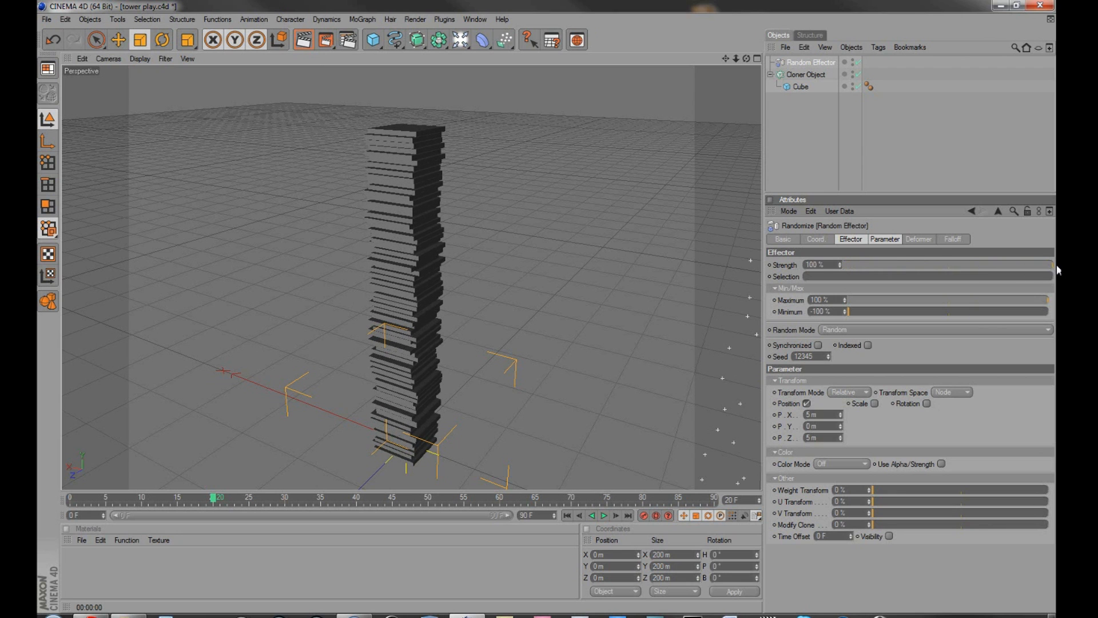
pyautogui.moveTo(1043, 265); pyautogui.dragTo(958, 264)
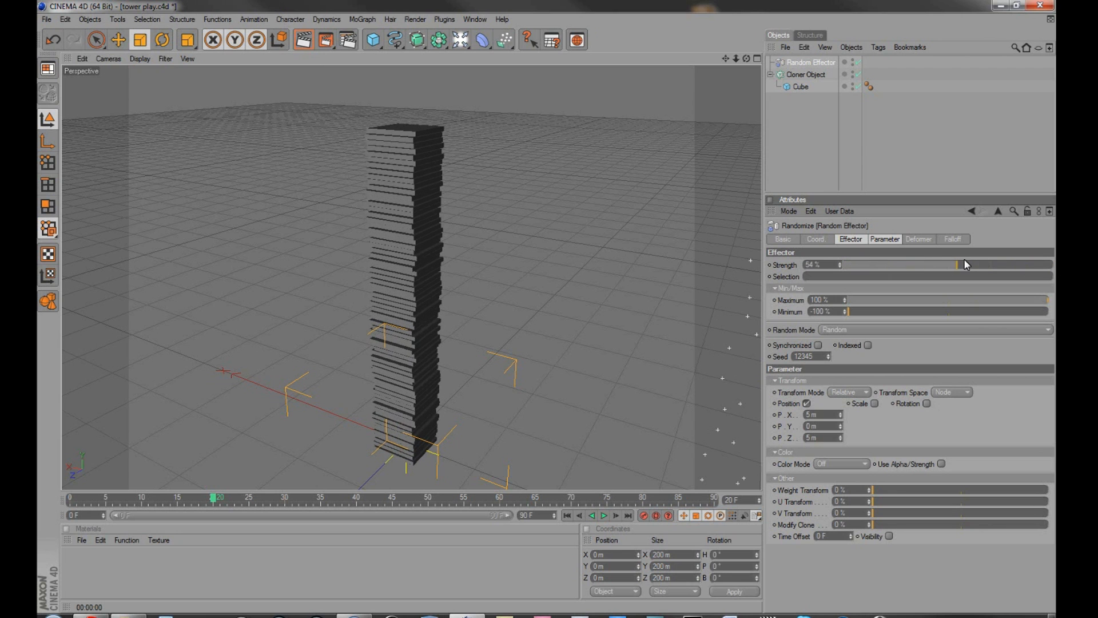
pyautogui.moveTo(959, 264); pyautogui.dragTo(1046, 264)
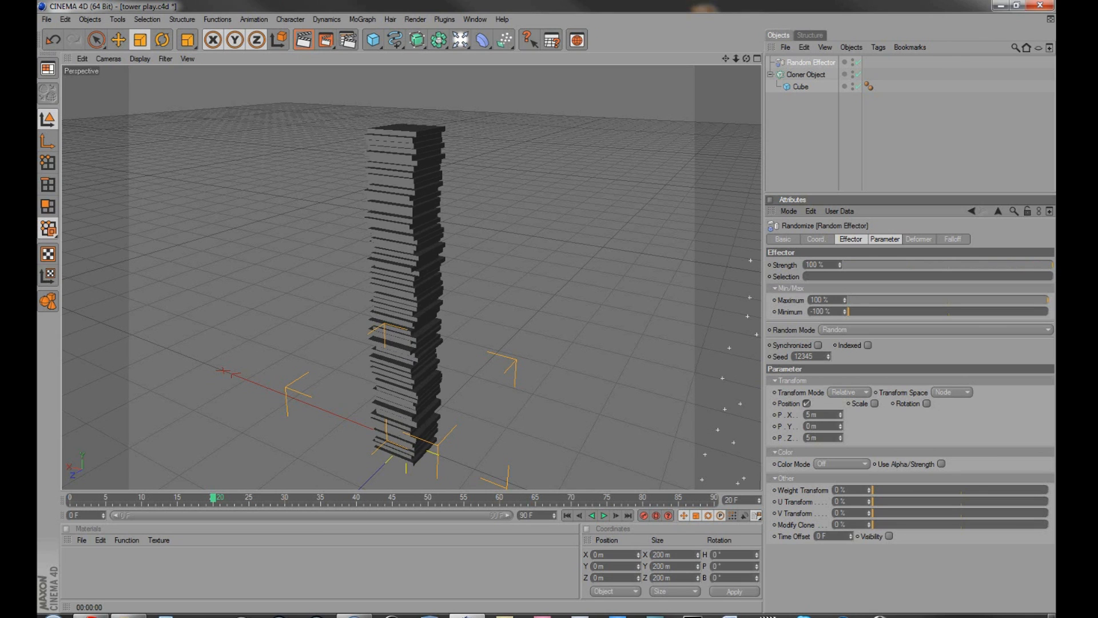
pyautogui.moveTo(1032, 267)
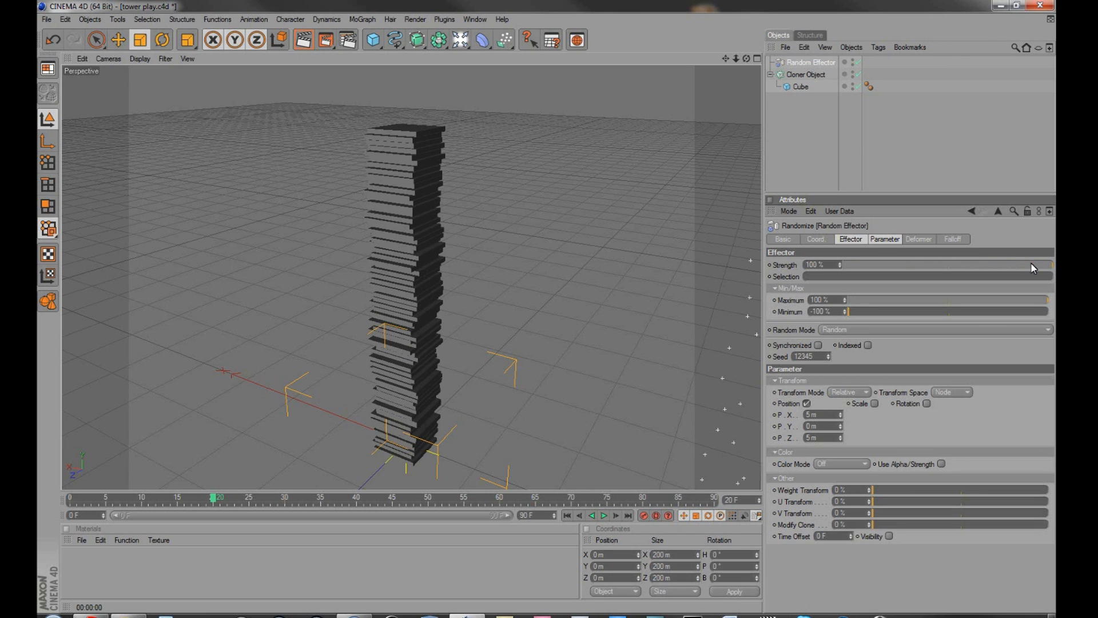